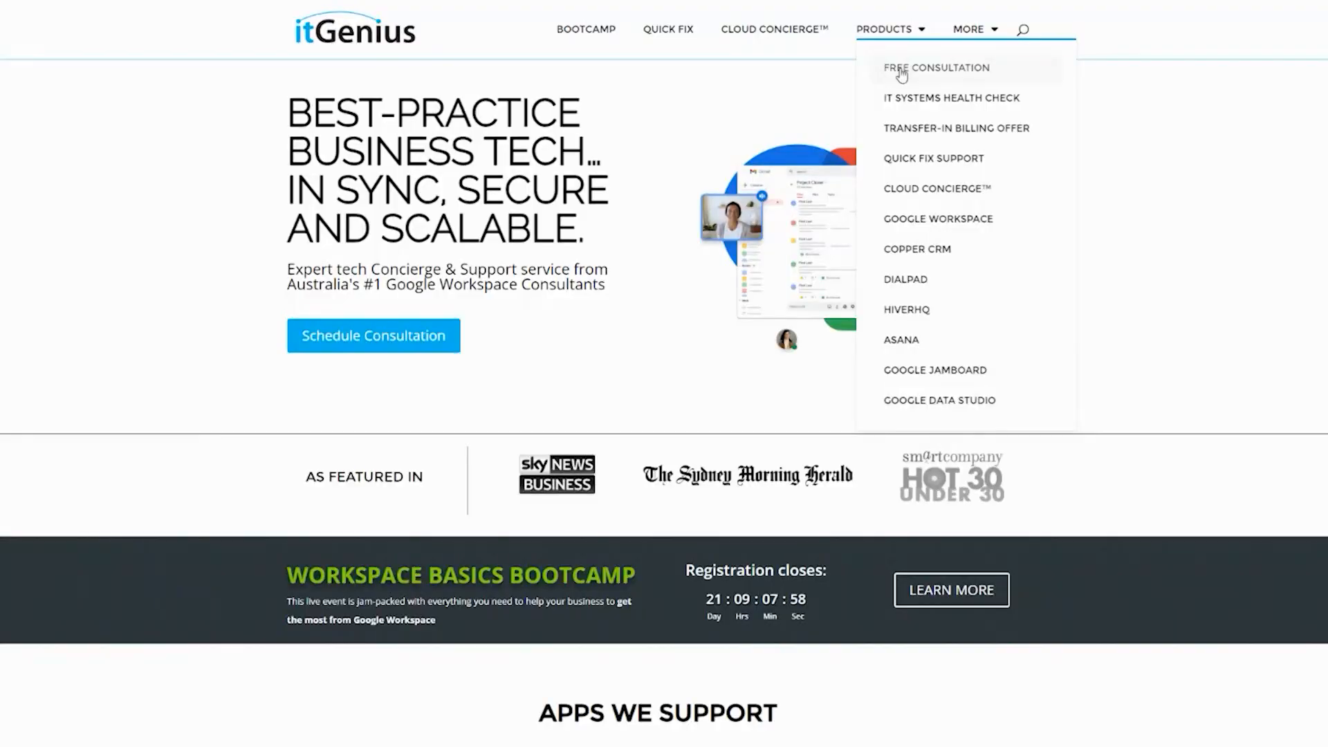
# View the Free Consultation page, then move on to the Cloud Concierge service page.
pyautogui.click(935, 68)
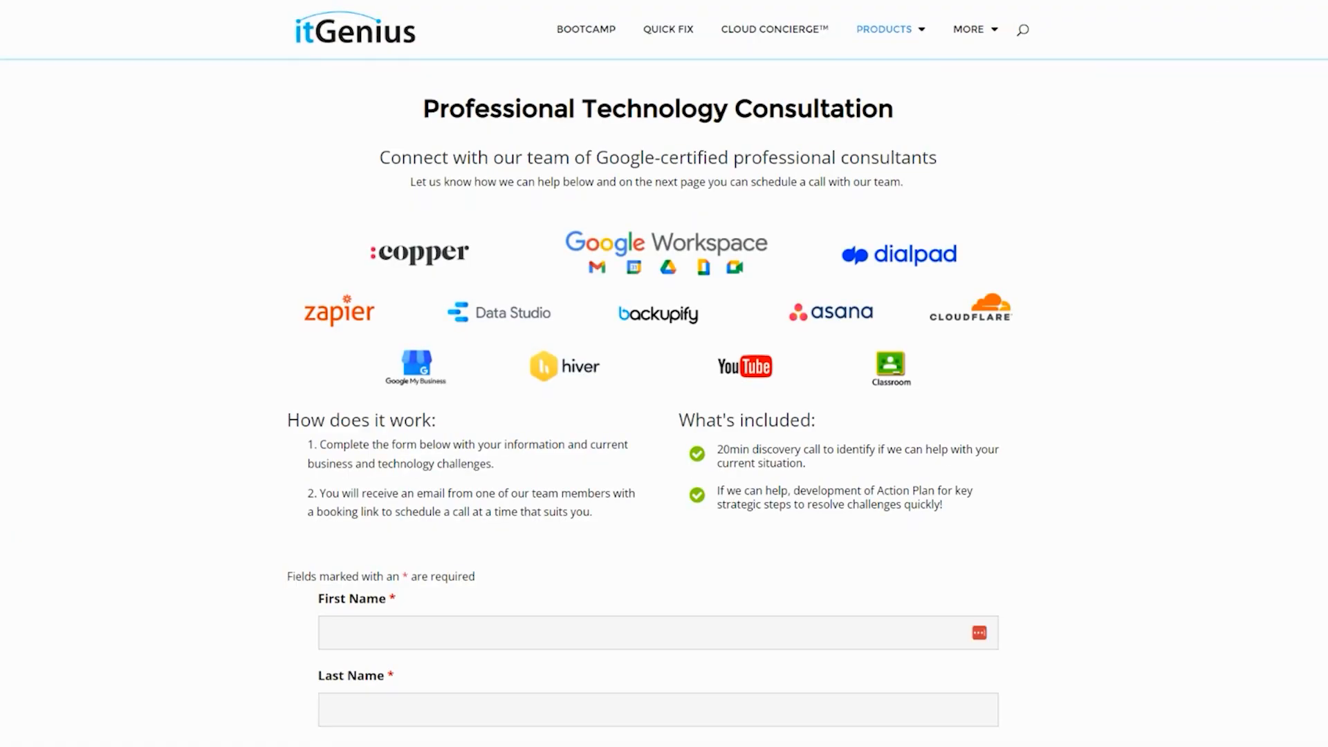
pyautogui.click(773, 29)
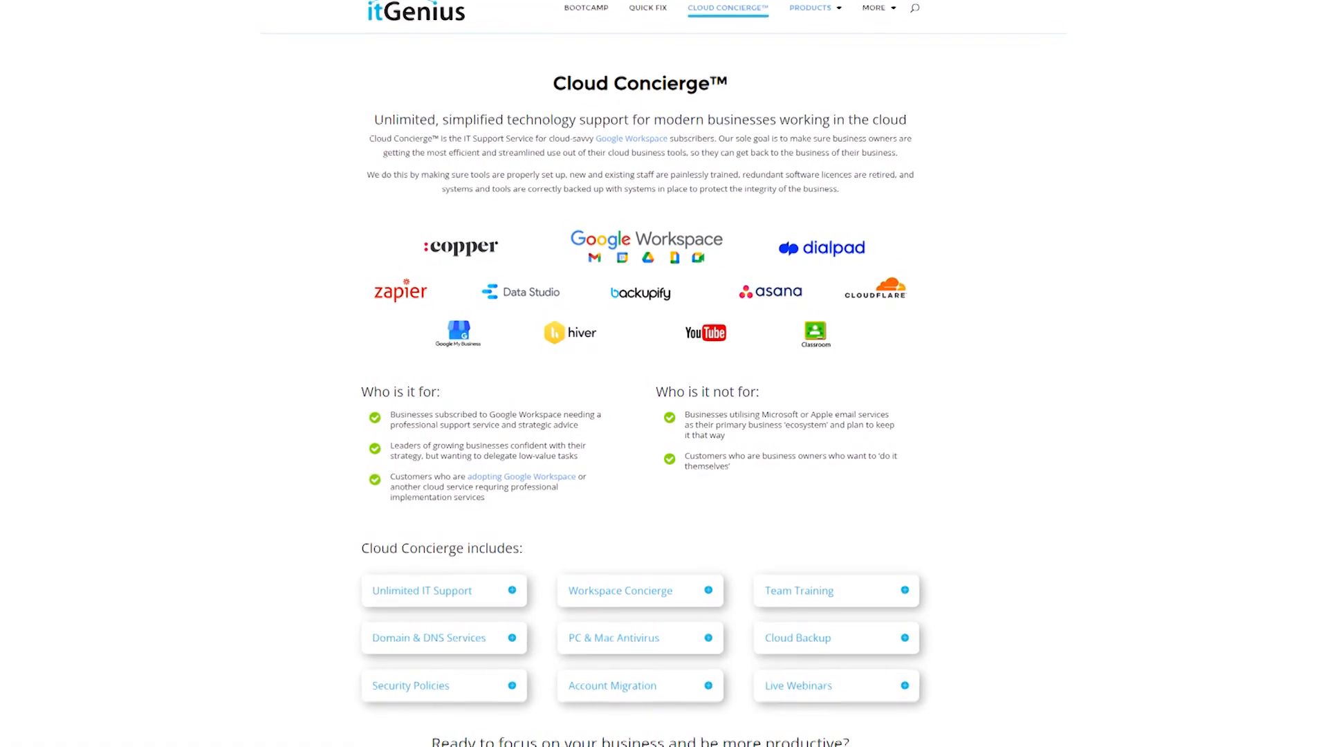
# Switch from Cloud Concierge to the Quick Fix Support service page.
pyautogui.click(647, 8)
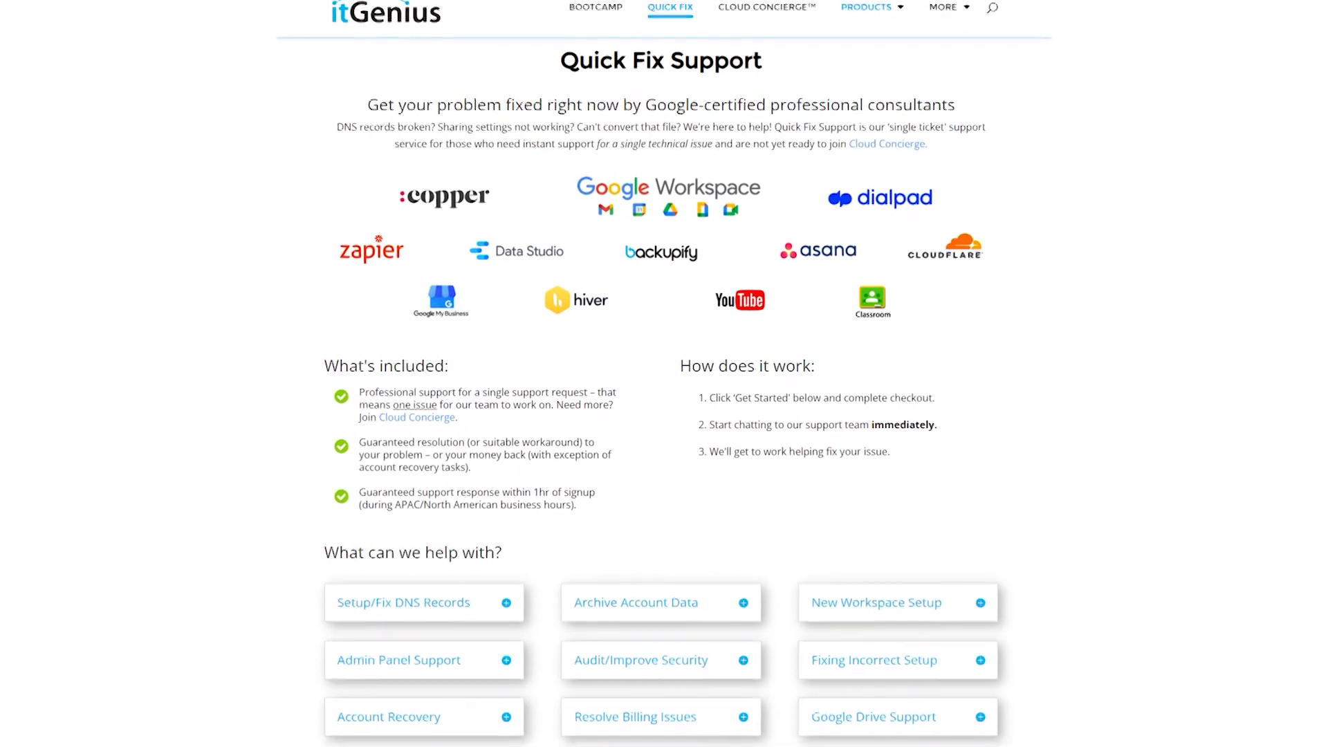